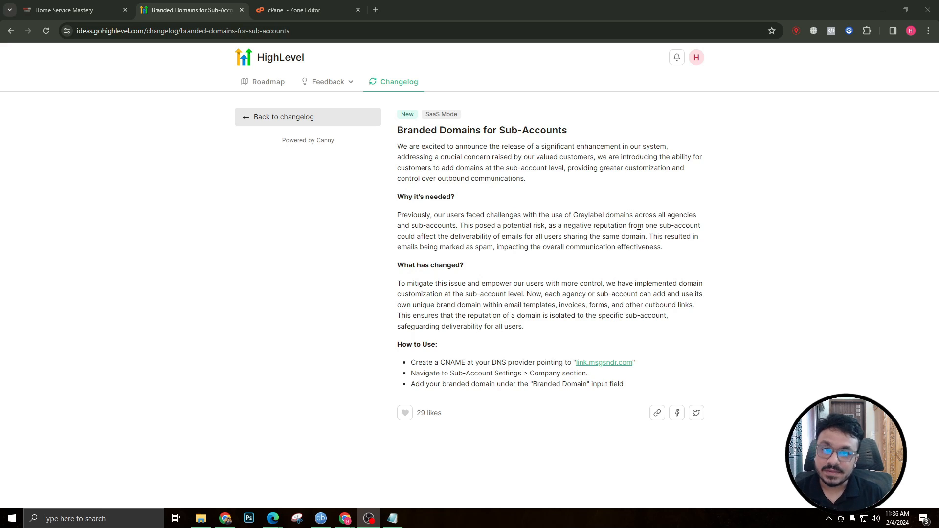
pyautogui.moveTo(390, 223)
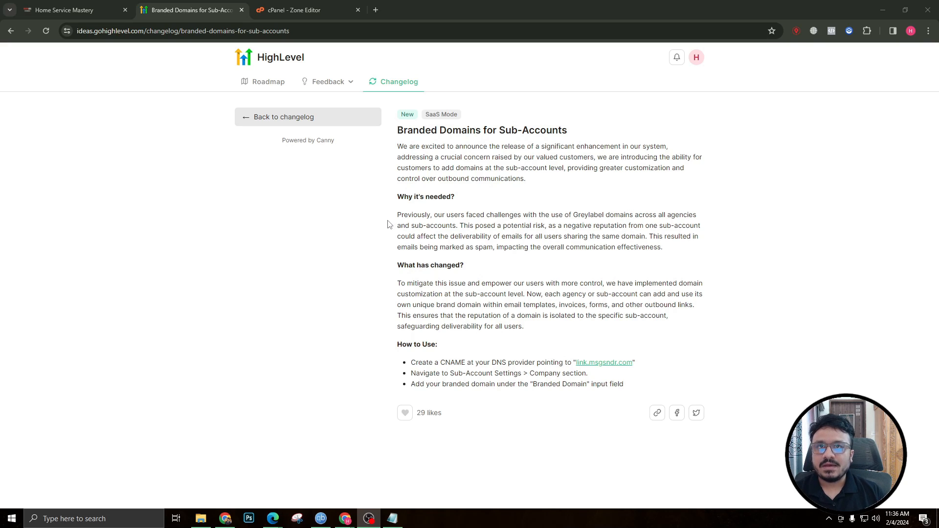
pyautogui.moveTo(383, 226)
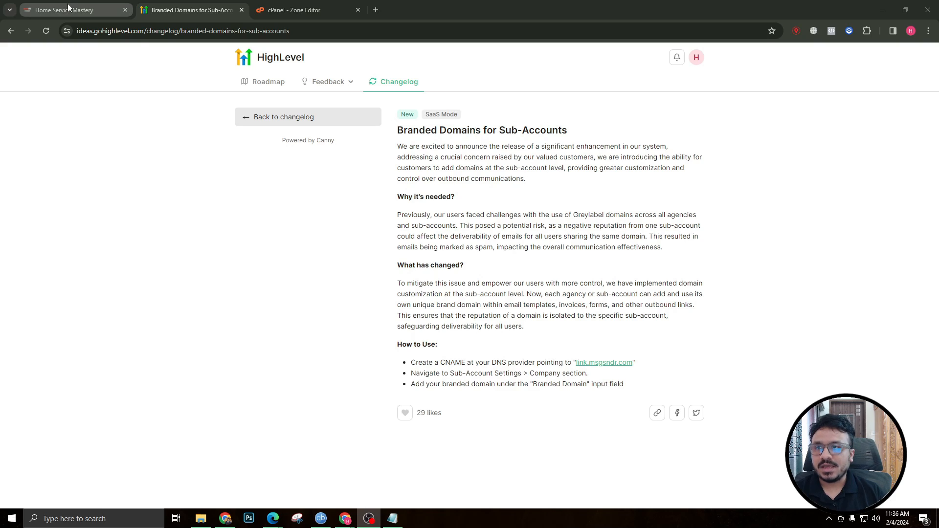
# Check the dashboard, then zoom in on the changelog article and highlight its 'What has changed' paragraph.
pyautogui.click(72, 10)
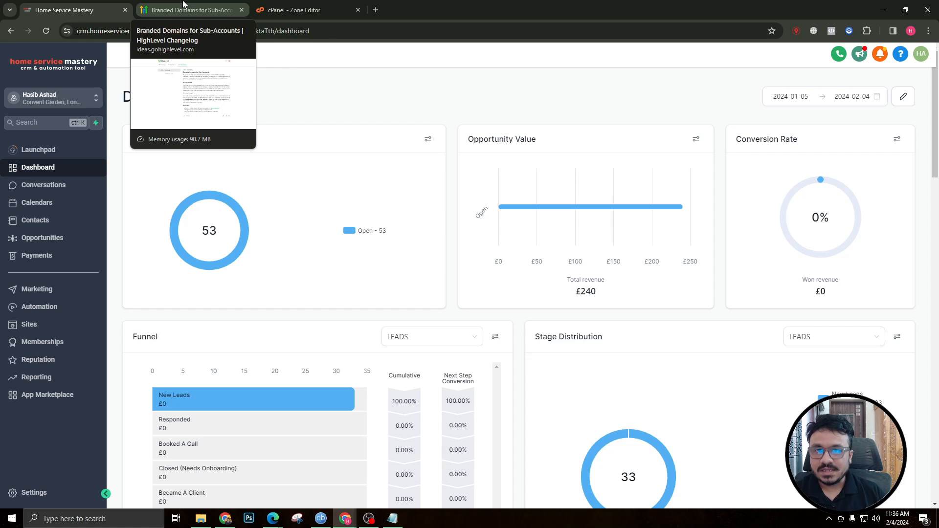
pyautogui.moveTo(160, 24)
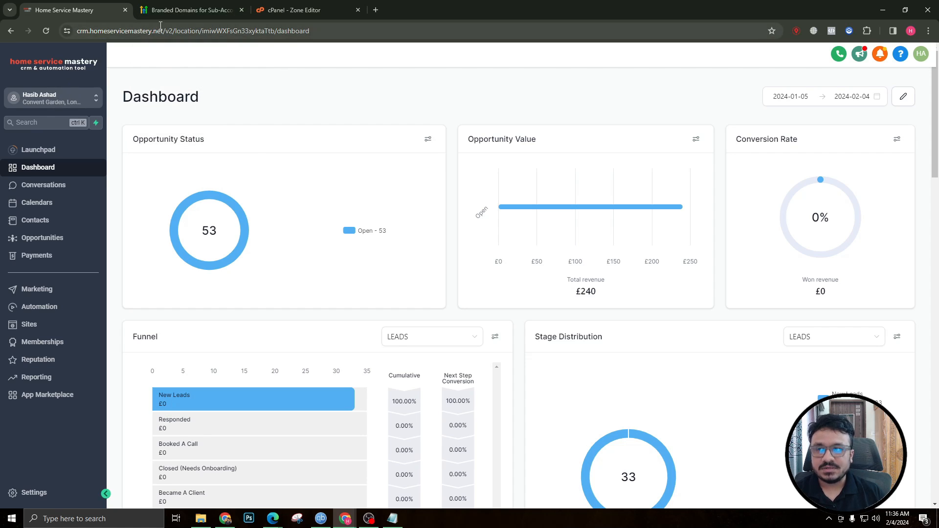
pyautogui.click(189, 10)
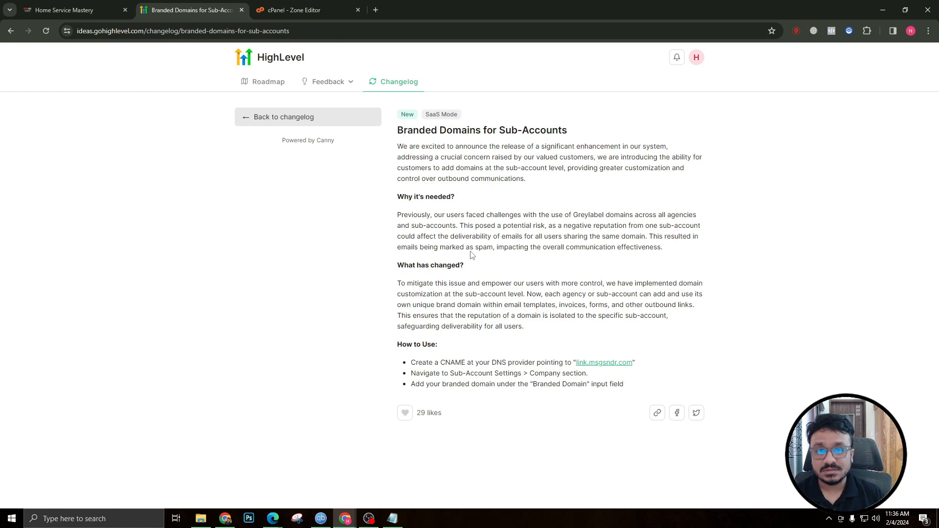
pyautogui.moveTo(462, 247)
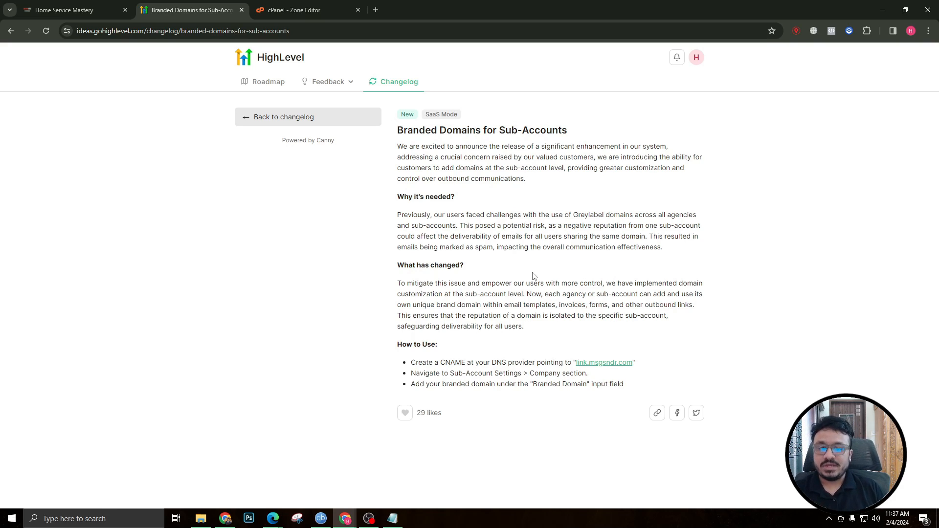
pyautogui.moveTo(397, 288)
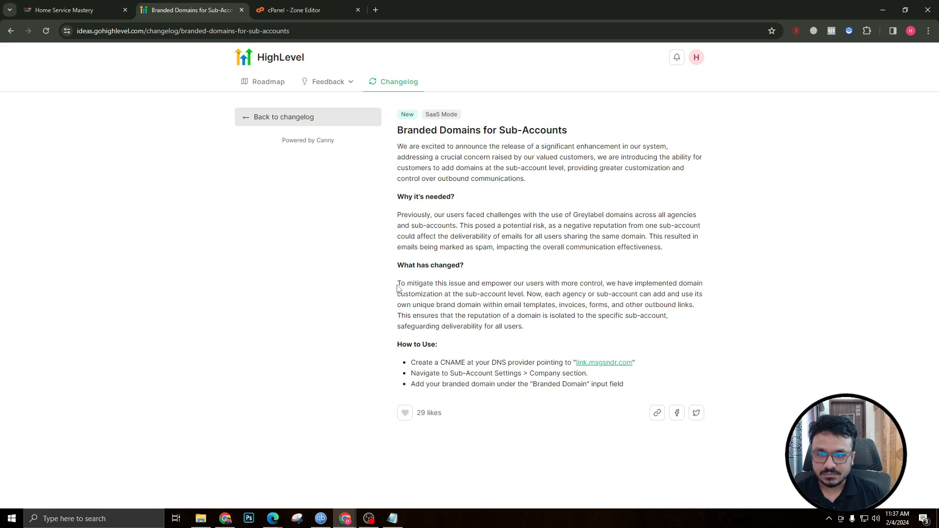
pyautogui.press('ctrl+plus')
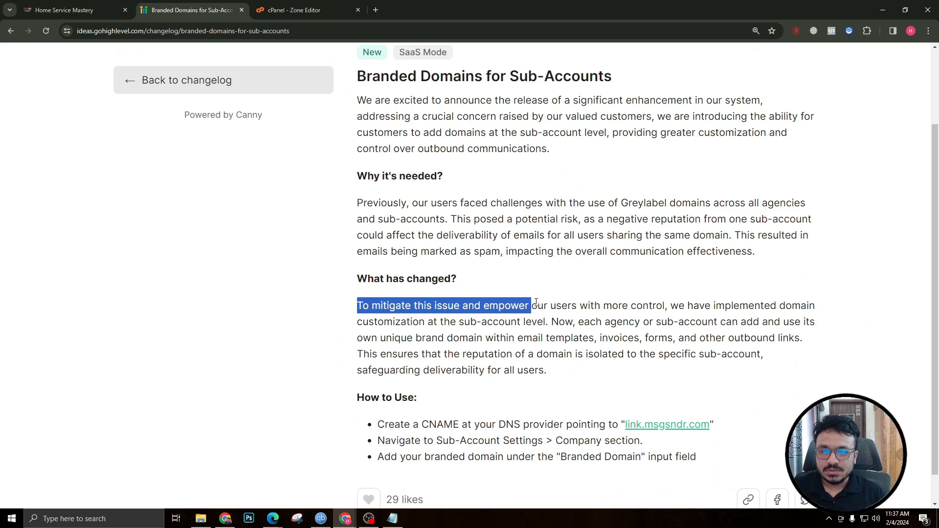
pyautogui.moveTo(531, 306); pyautogui.dragTo(683, 305)
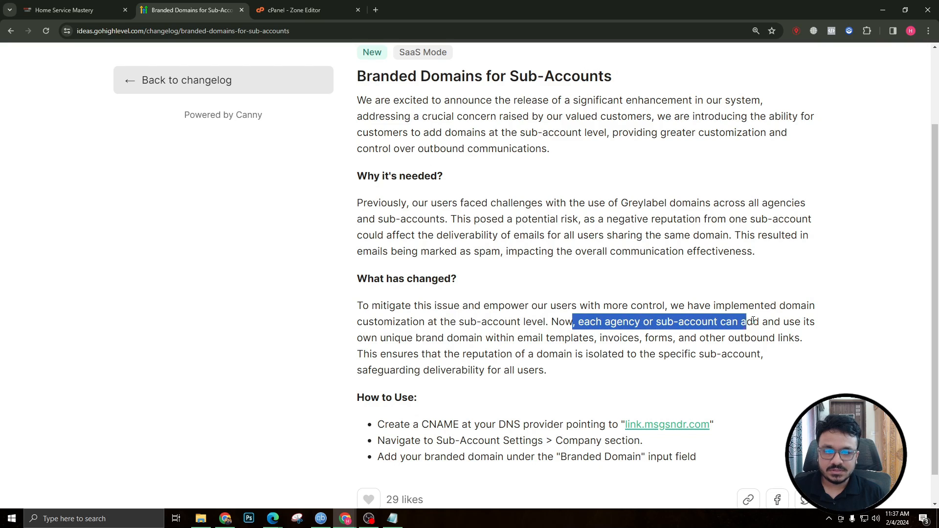
pyautogui.moveTo(752, 322); pyautogui.dragTo(477, 338)
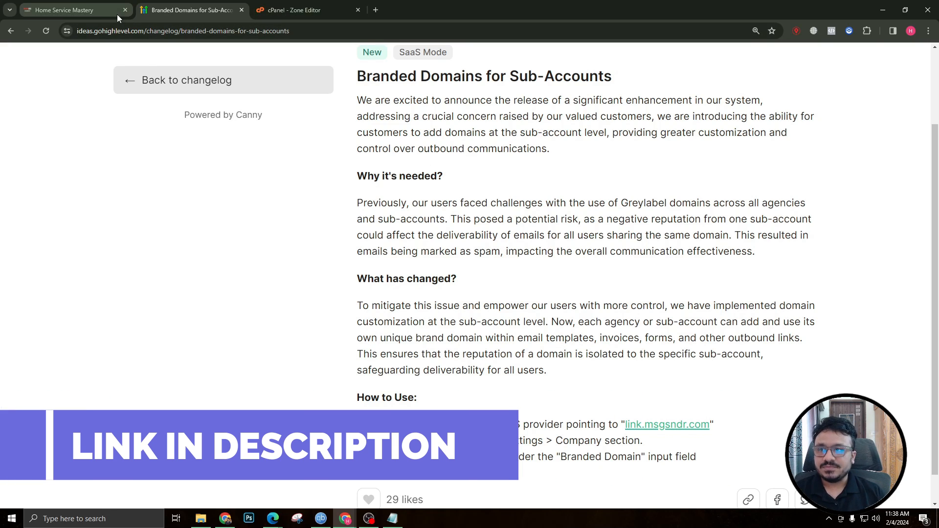
pyautogui.moveTo(69, 11)
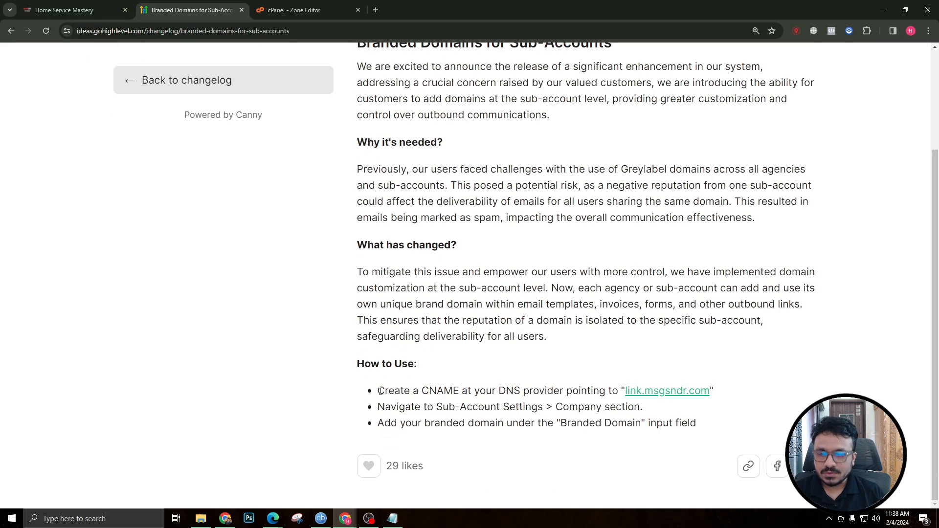
# Enter links.ashhasib.com in the Business Profile's Branded Domain field after rechecking the article steps.
pyautogui.click(72, 10)
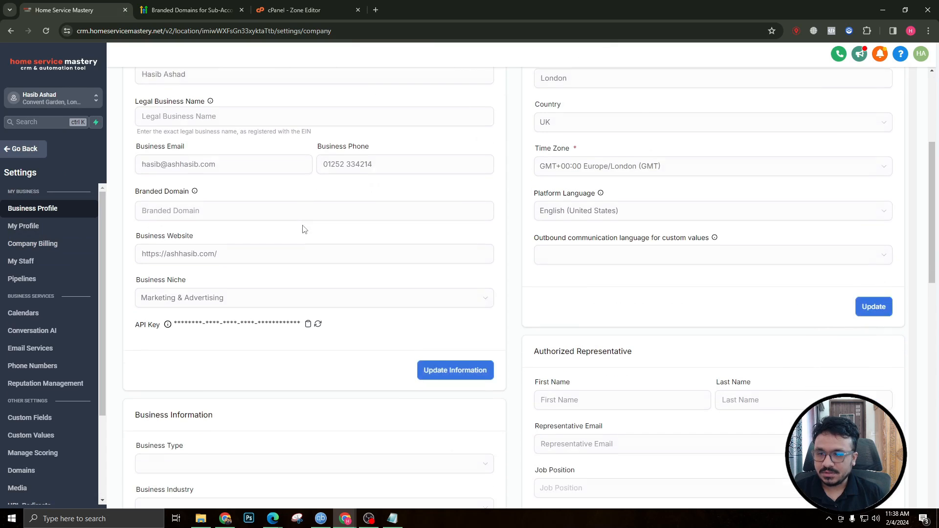
pyautogui.scroll(-3)
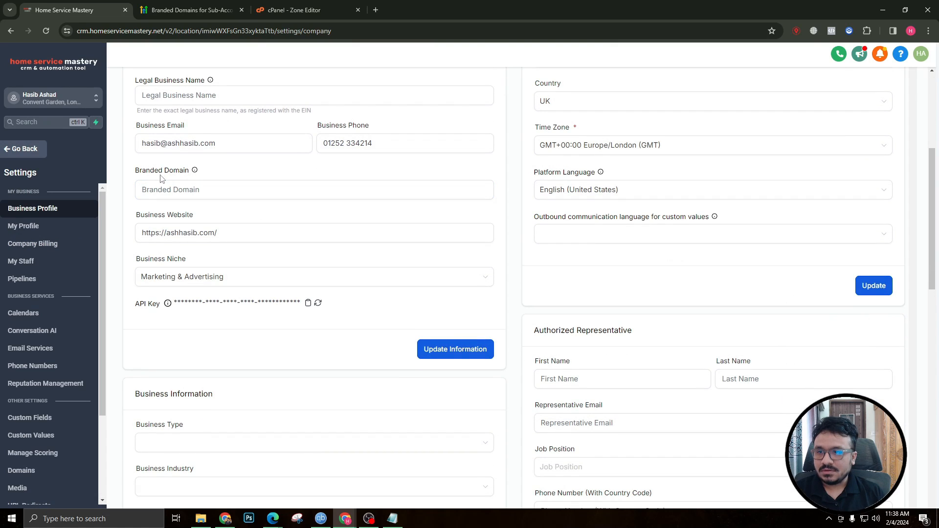
pyautogui.click(189, 10)
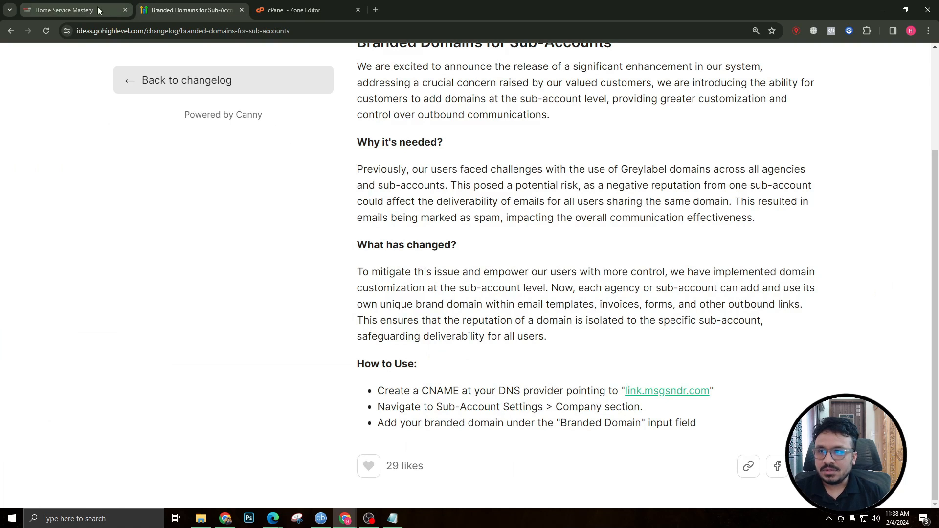
pyautogui.click(66, 11)
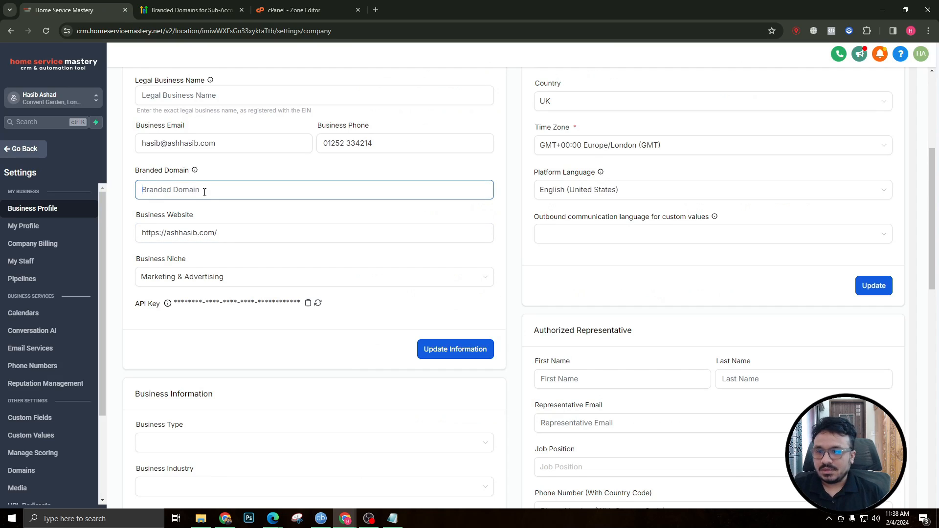
pyautogui.write('links.ashhasib.com')
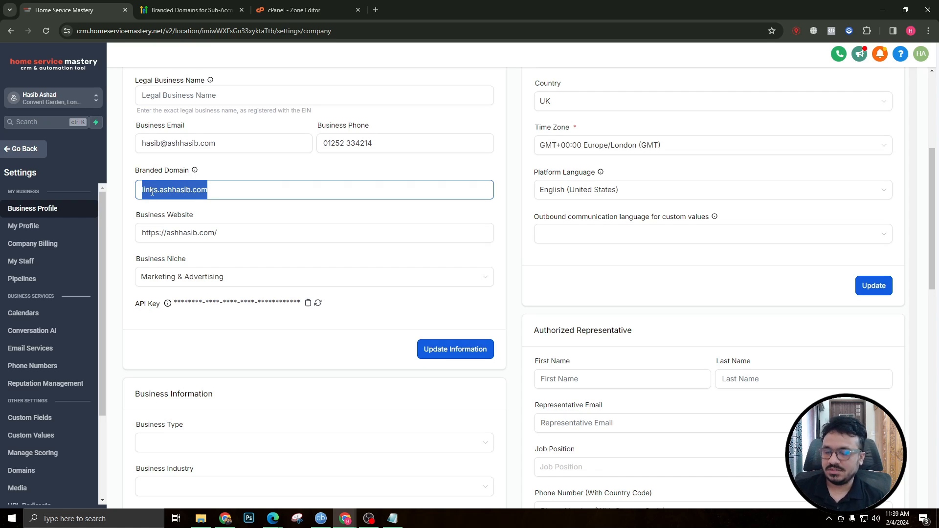
pyautogui.click(170, 189)
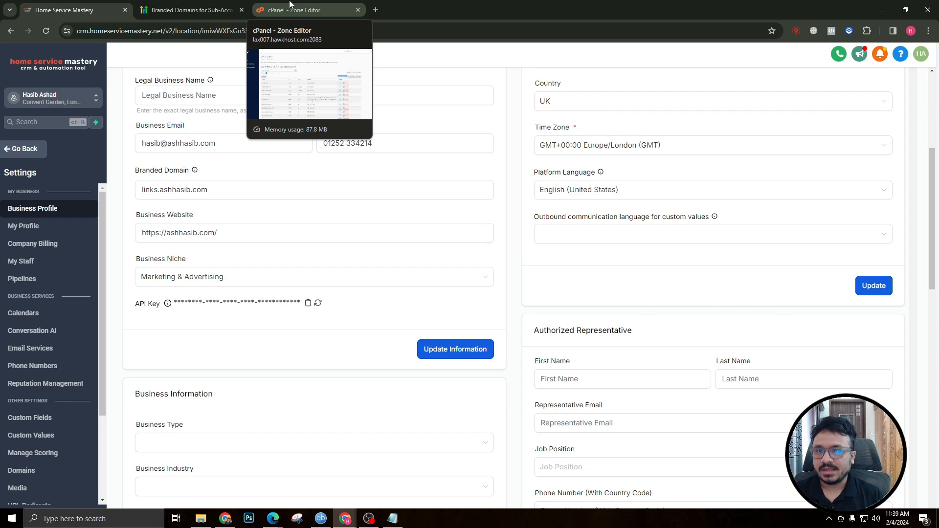
# Create a Zone Editor record named links.ashhasib.com, type CNAME, targeting link.msgsndr.com.
pyautogui.click(305, 10)
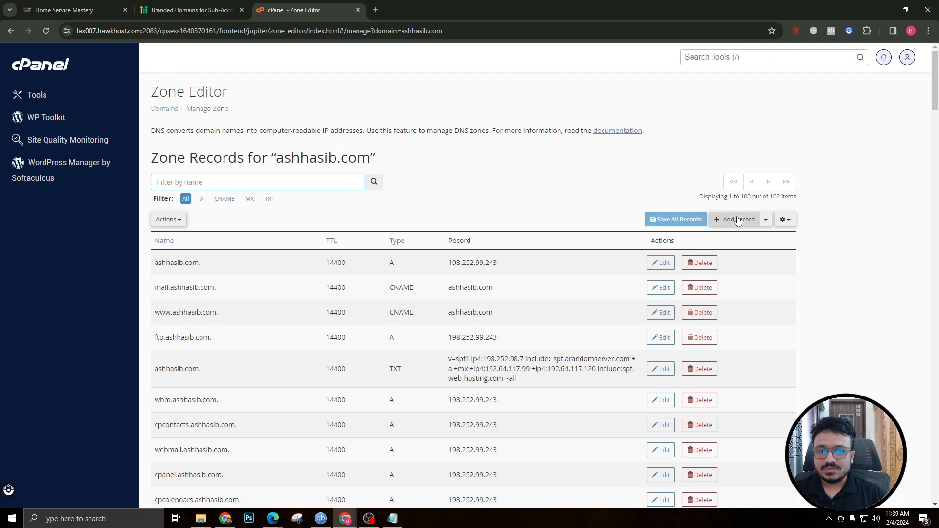
pyautogui.click(738, 218)
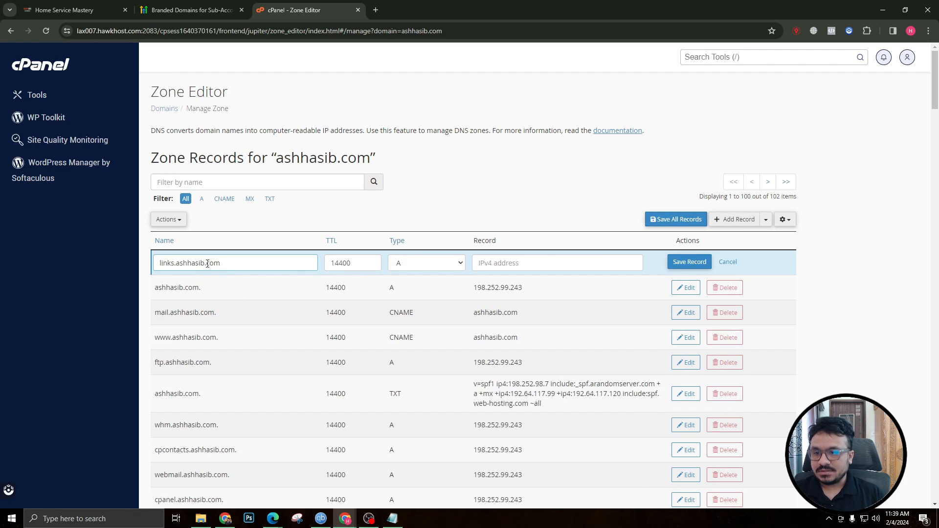
pyautogui.click(189, 11)
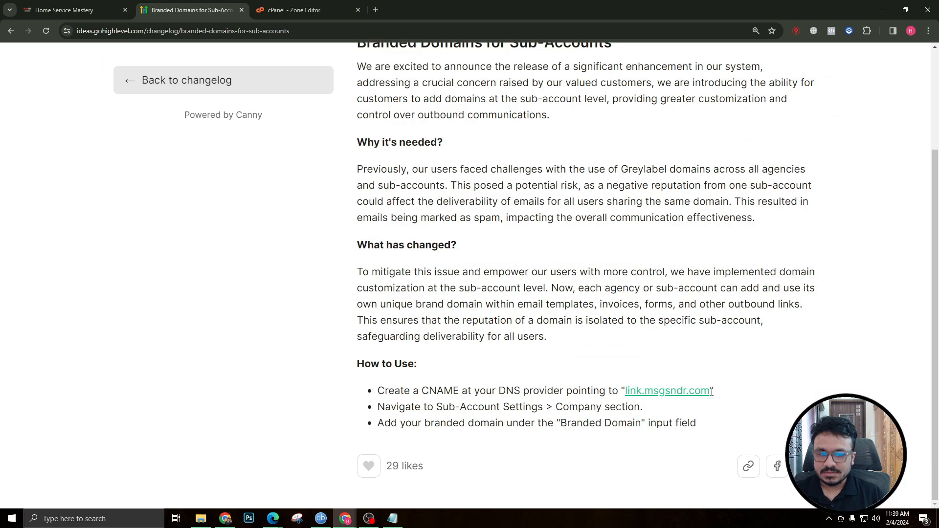
pyautogui.doubleClick(667, 390)
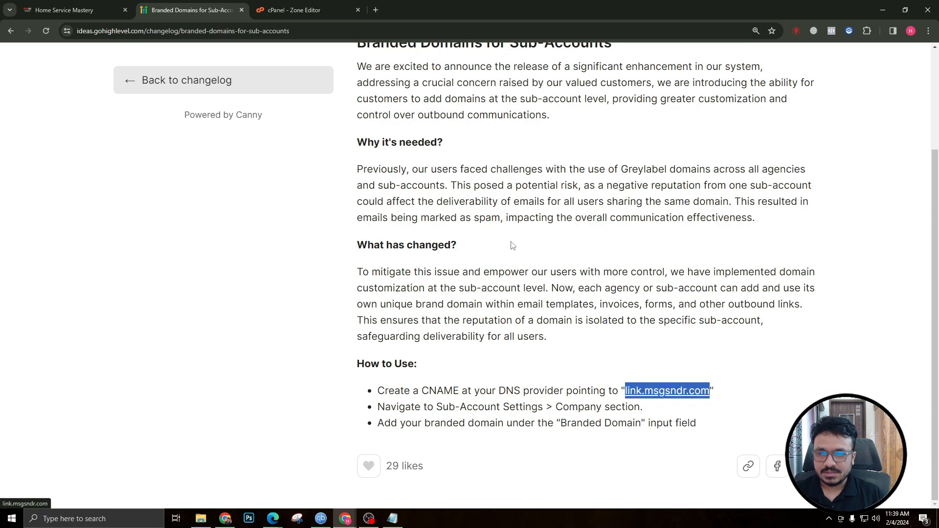
pyautogui.click(307, 10)
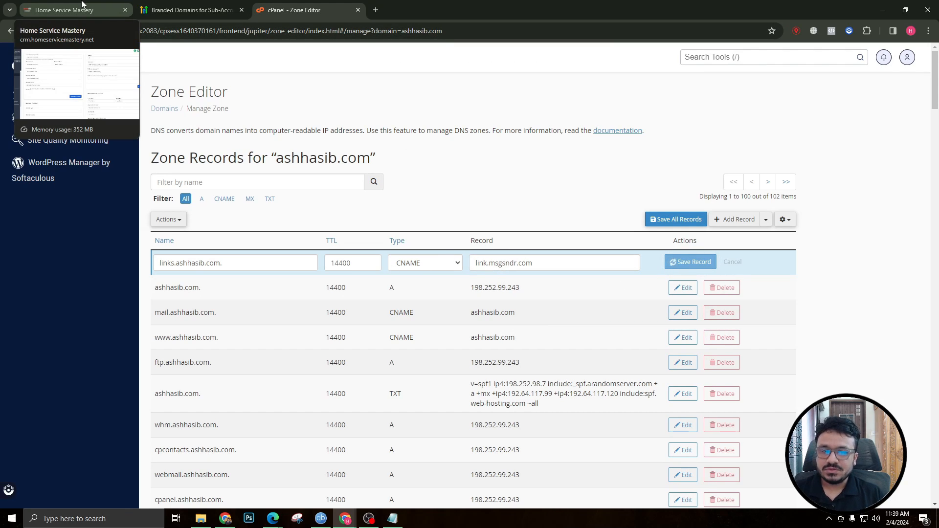
pyautogui.click(72, 10)
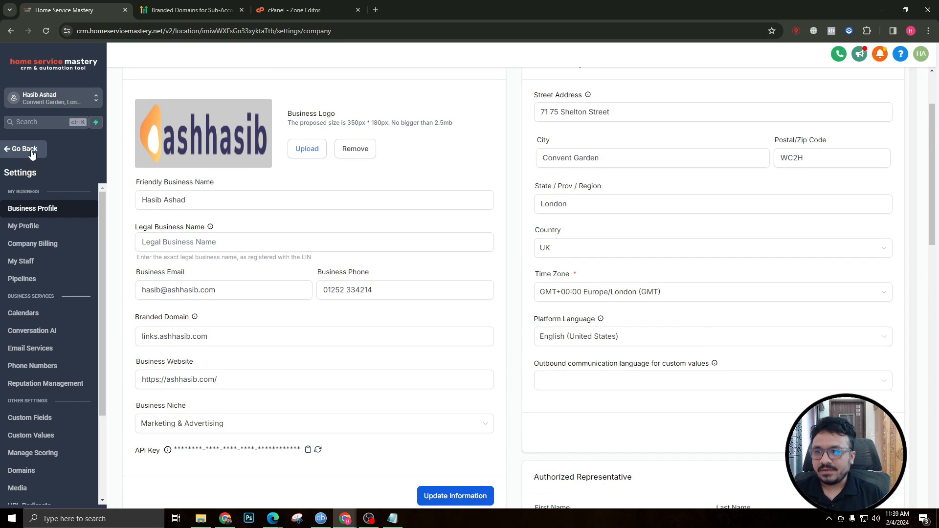
# From Sites > Forms, open the Facebook Ads Page Contact Form's public link on links.ashhasib.com.
pyautogui.click(23, 148)
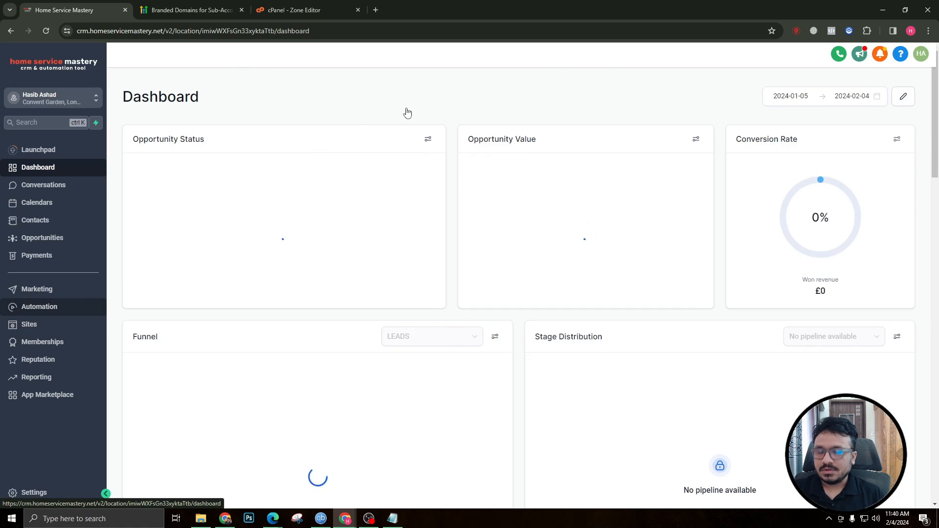
pyautogui.click(29, 324)
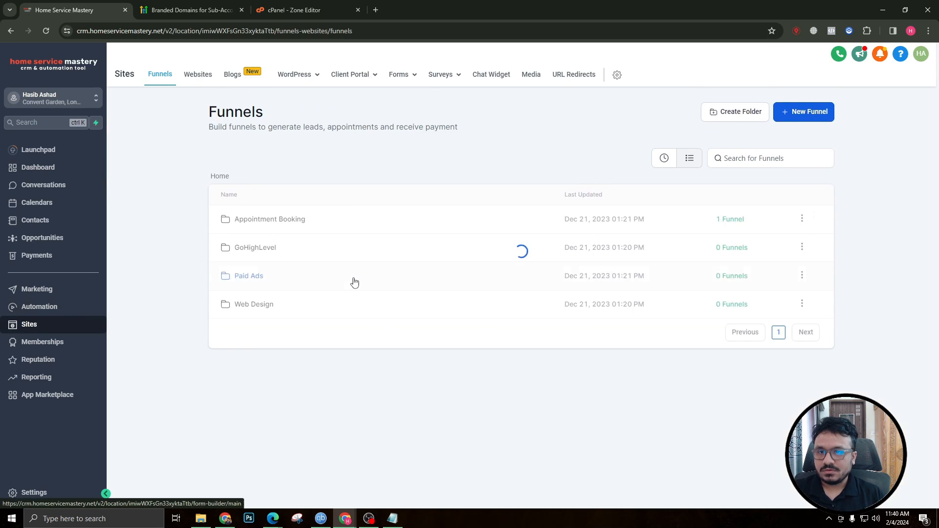
pyautogui.click(398, 75)
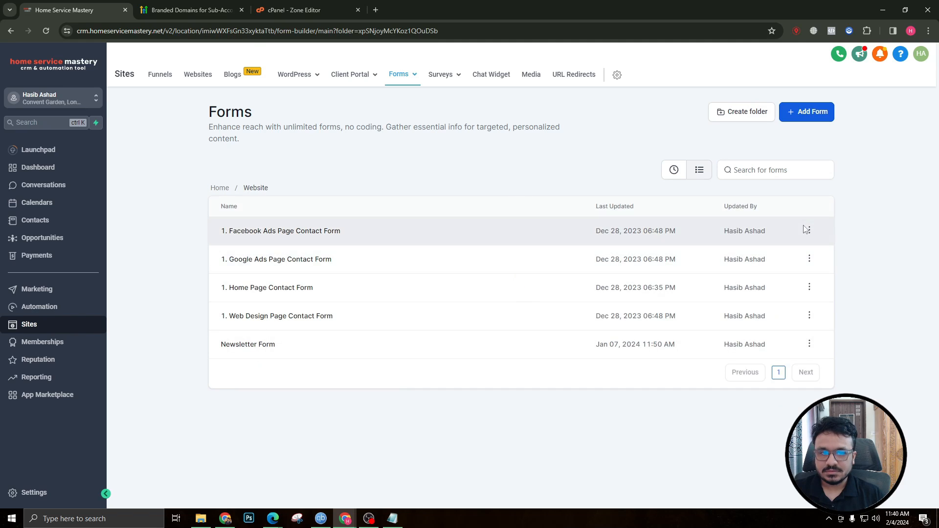
pyautogui.moveTo(280, 230)
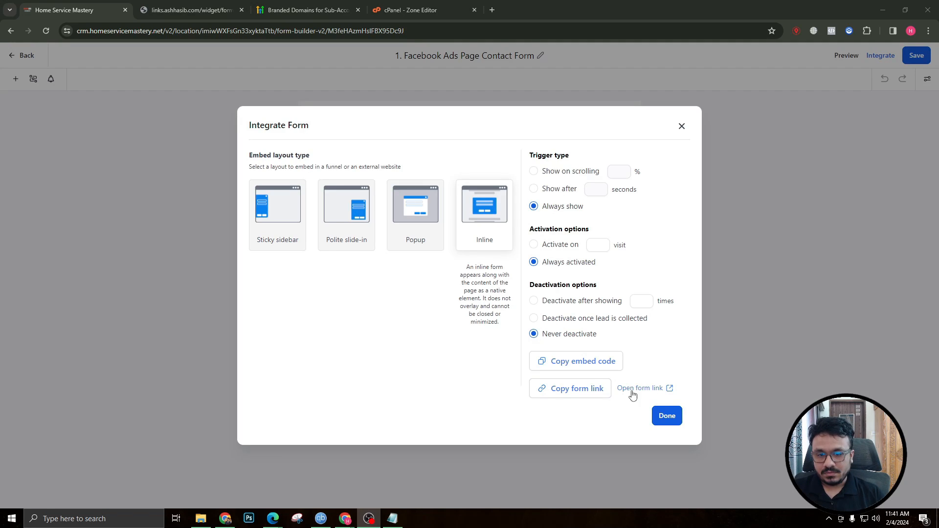
pyautogui.click(641, 388)
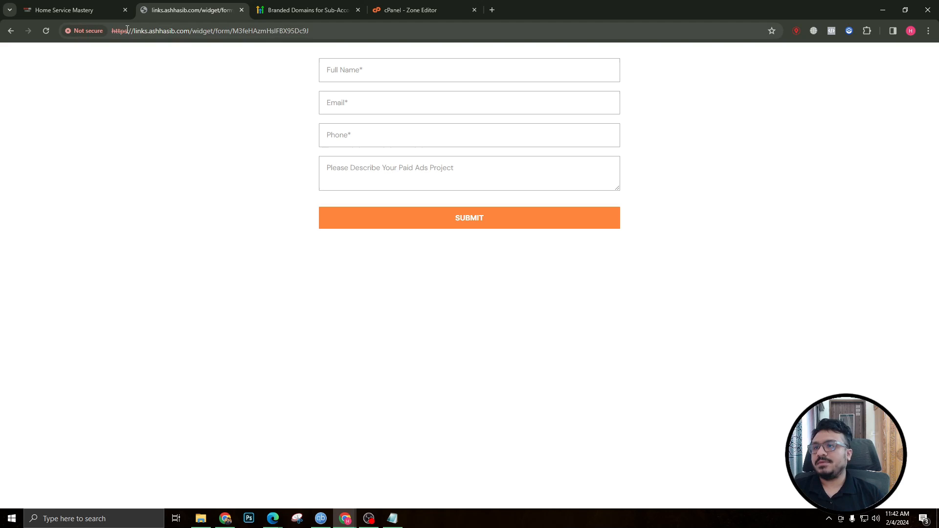
pyautogui.moveTo(66, 10)
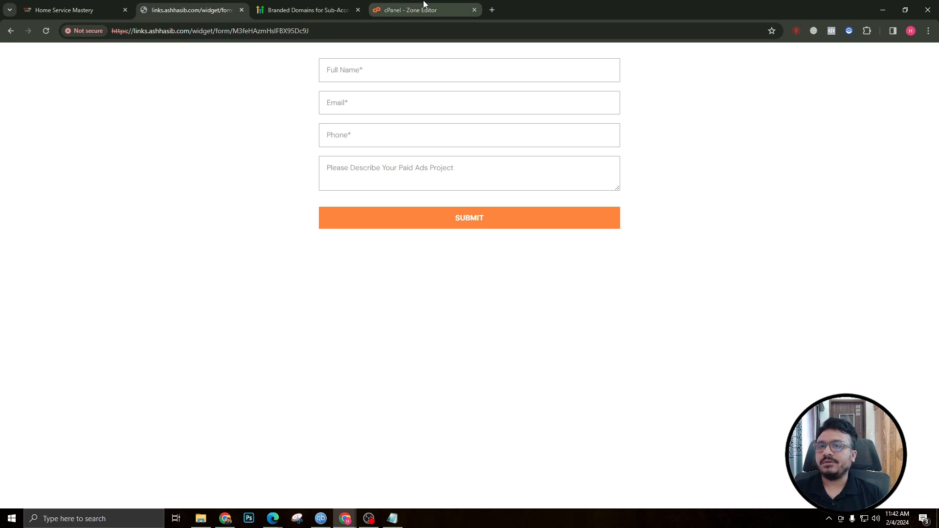
pyautogui.moveTo(64, 10)
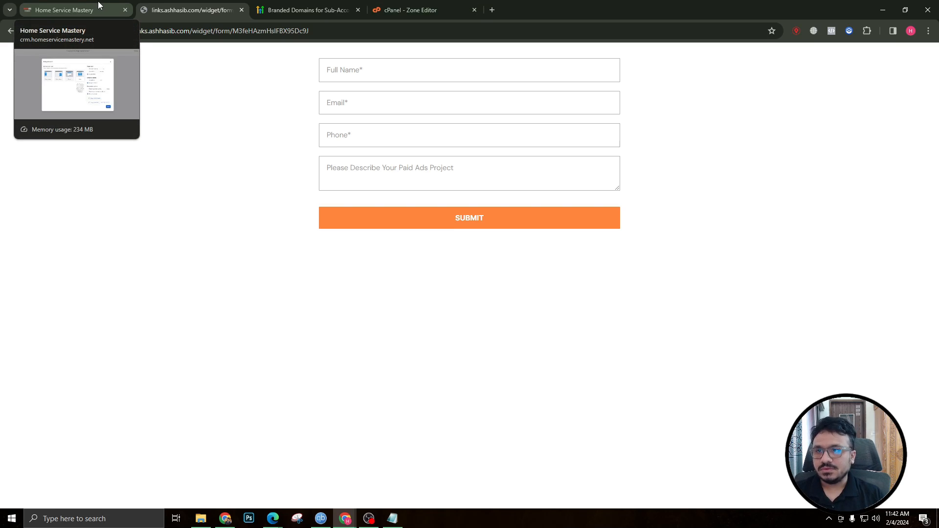
pyautogui.click(190, 10)
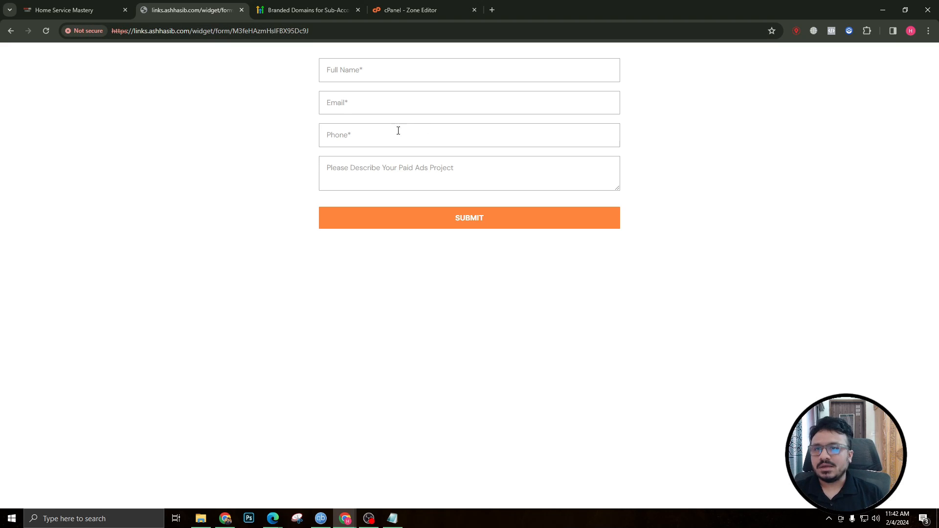
pyautogui.click(68, 9)
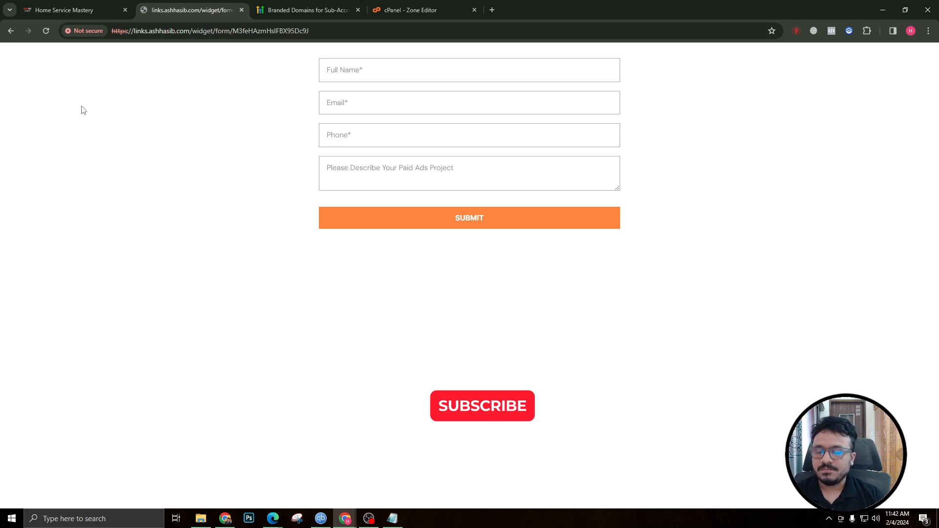
pyautogui.click(482, 405)
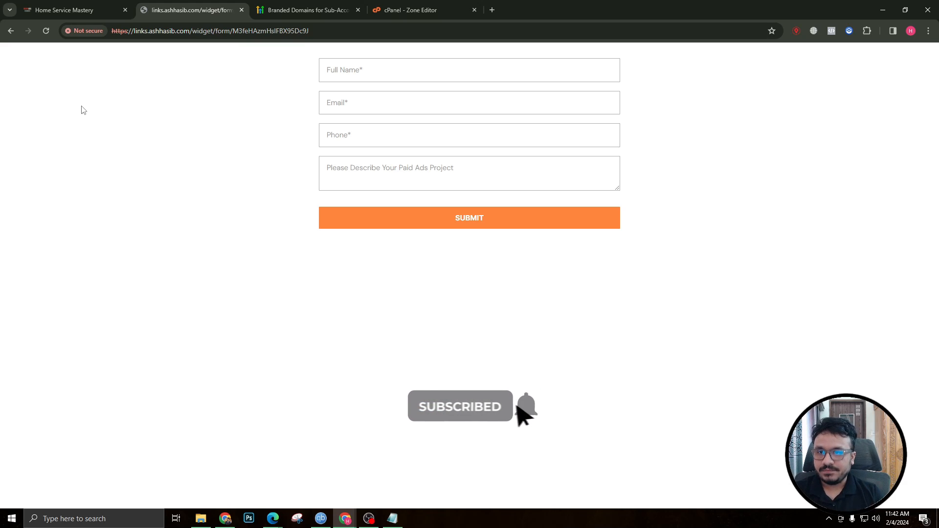